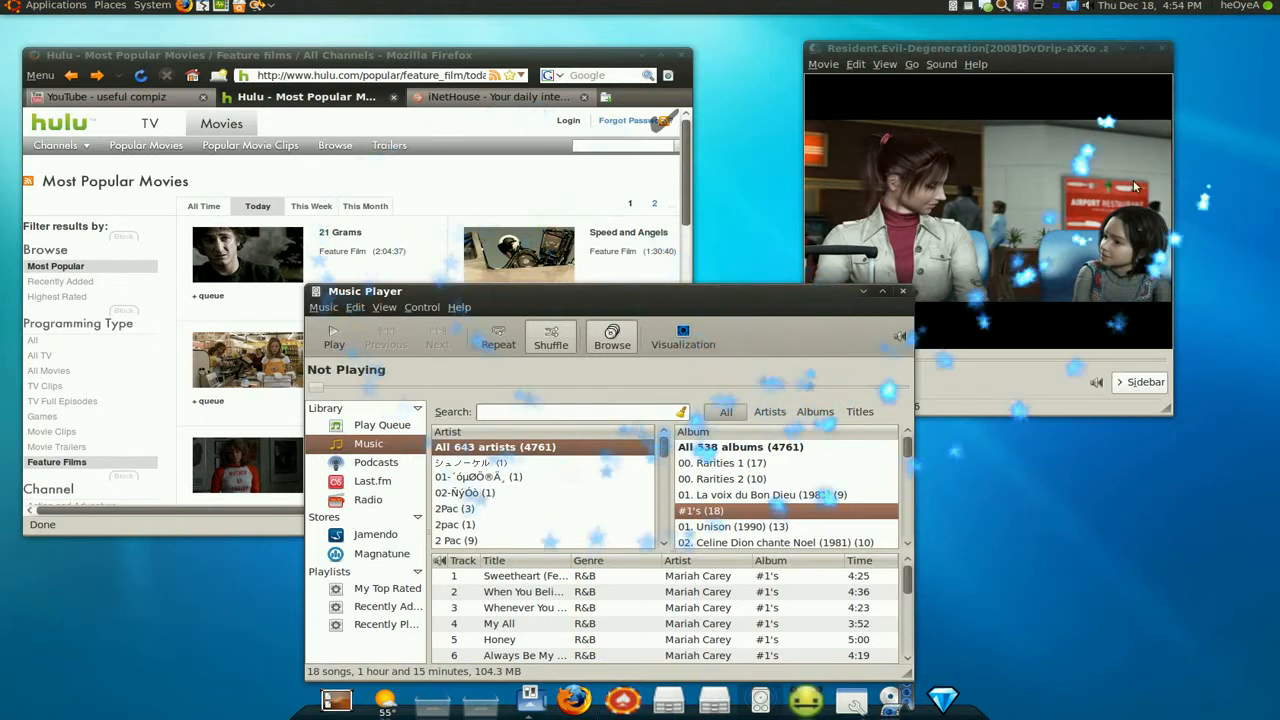
mouse_move(386, 344)
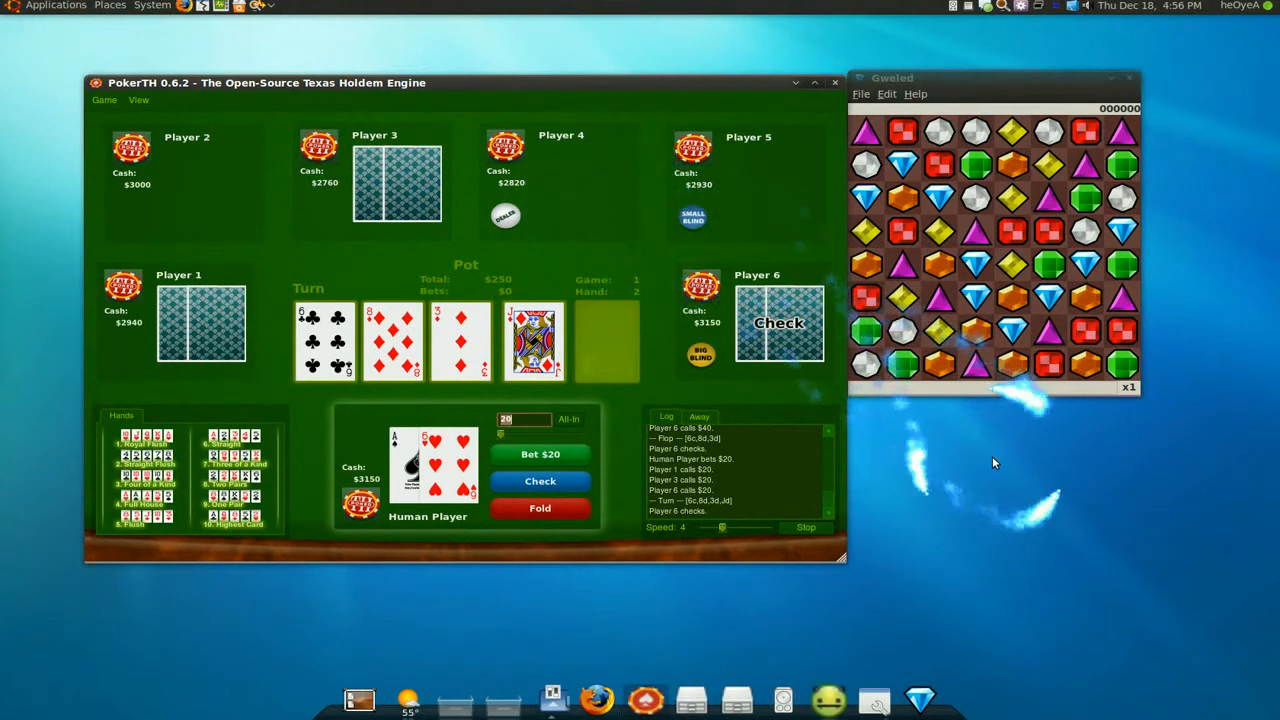
mouse_move(1163, 647)
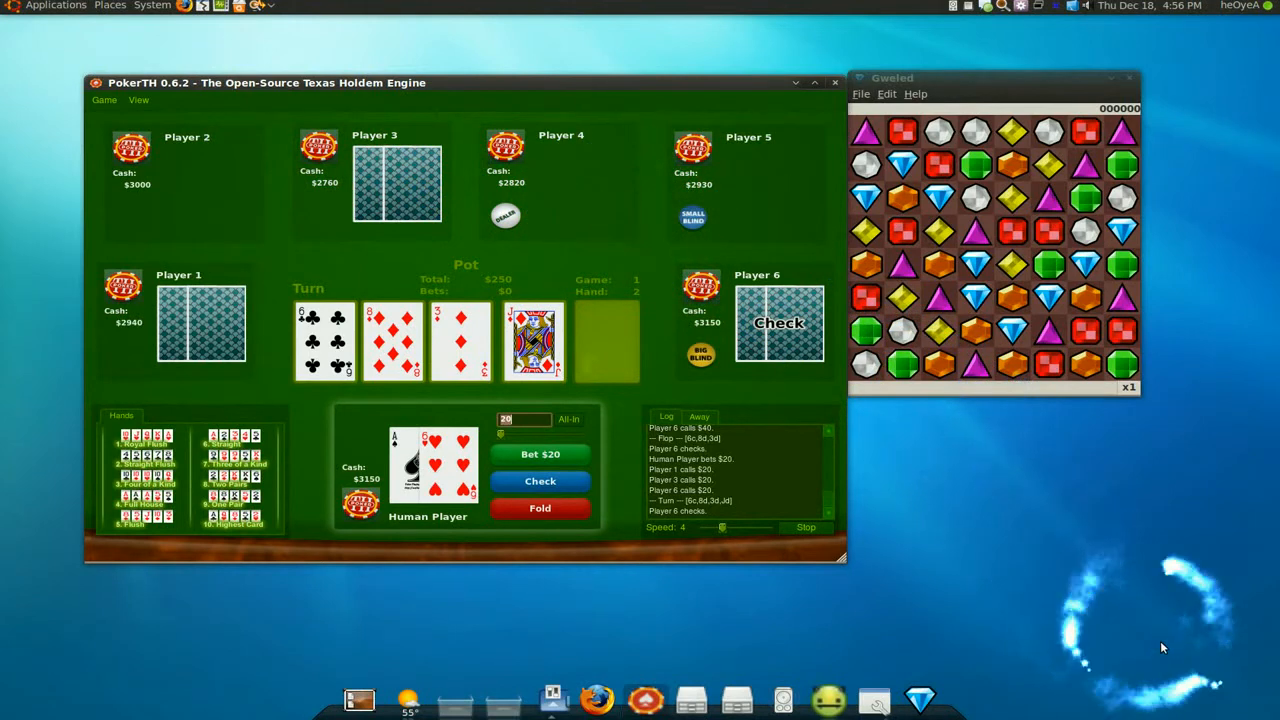
mouse_move(1210, 668)
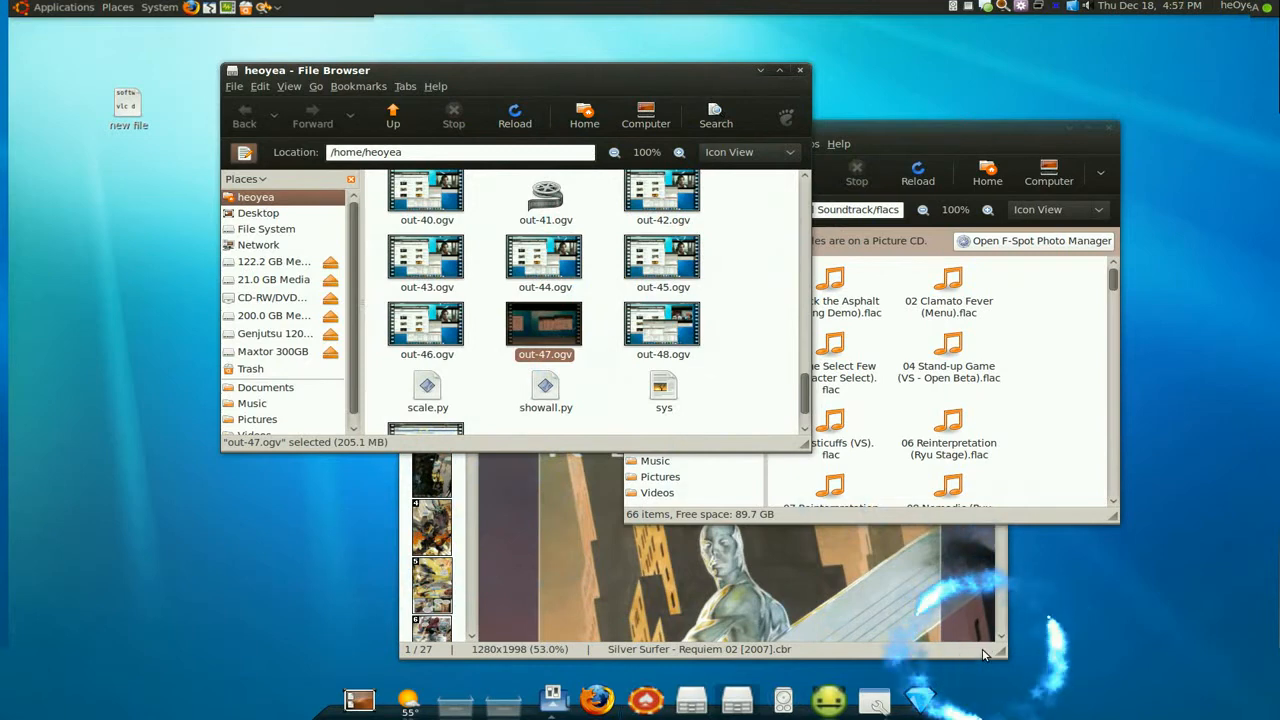
mouse_move(975, 655)
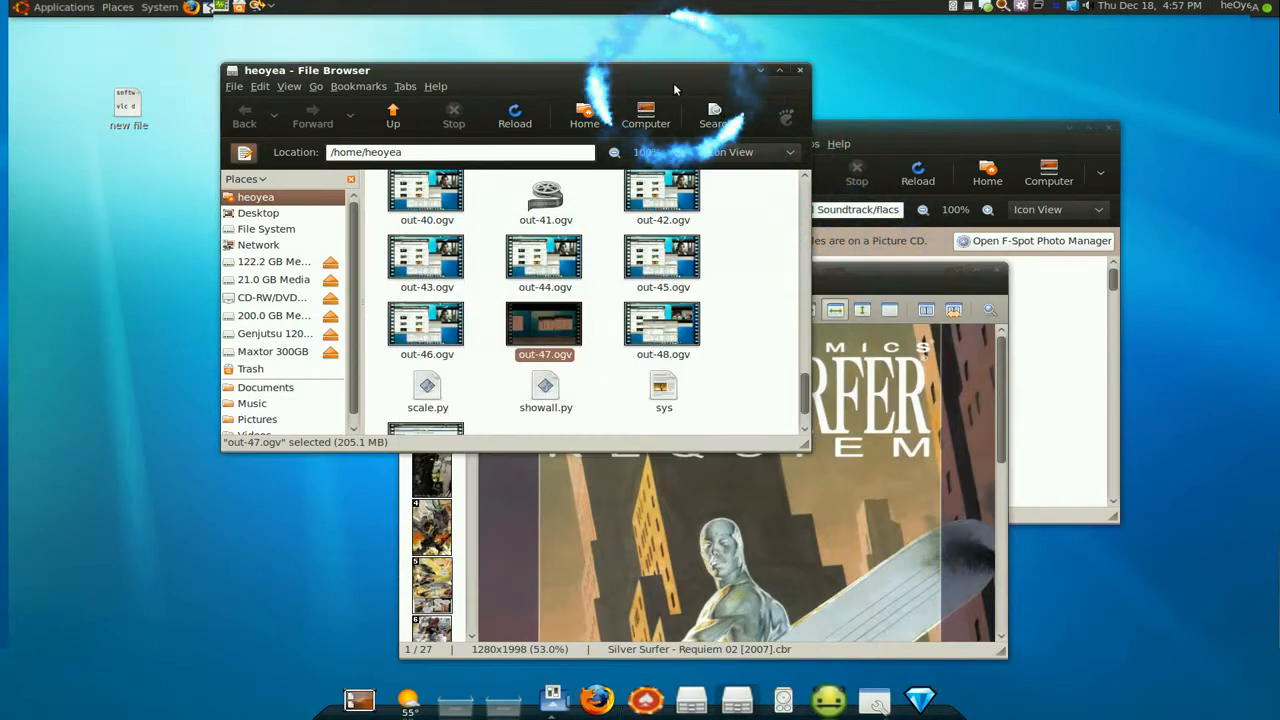
mouse_move(870, 80)
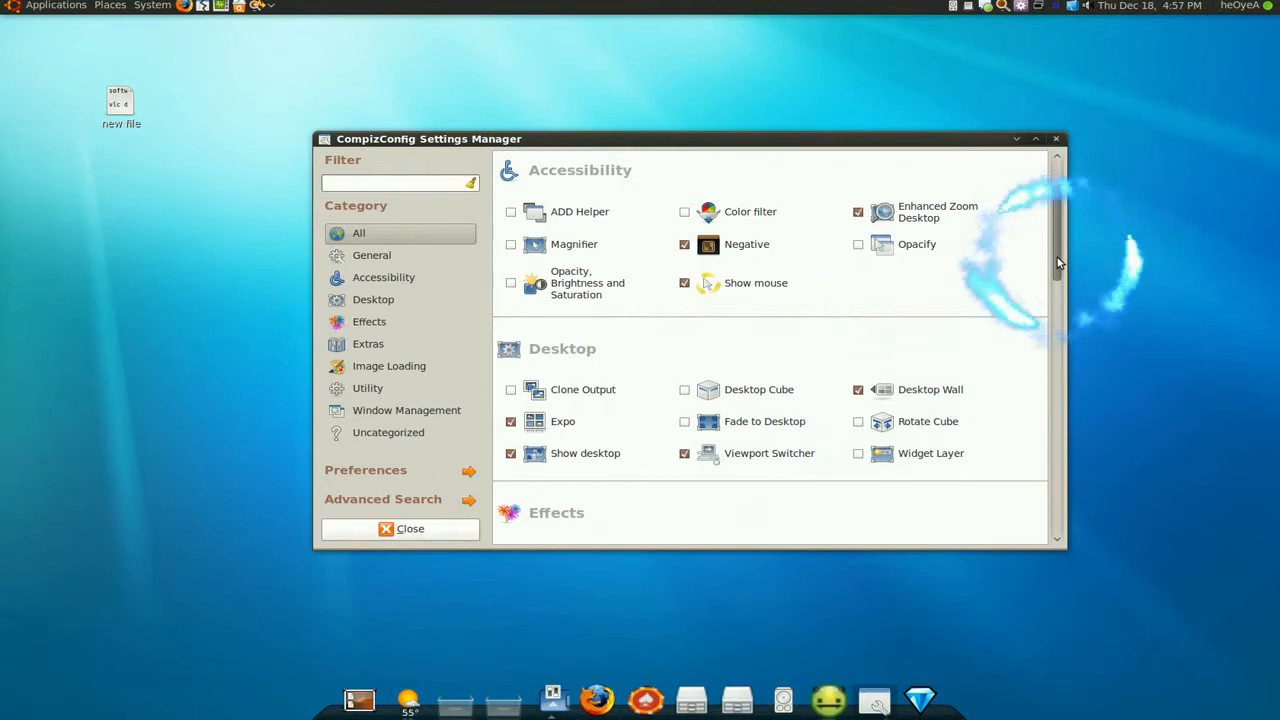
mouse_move(765, 334)
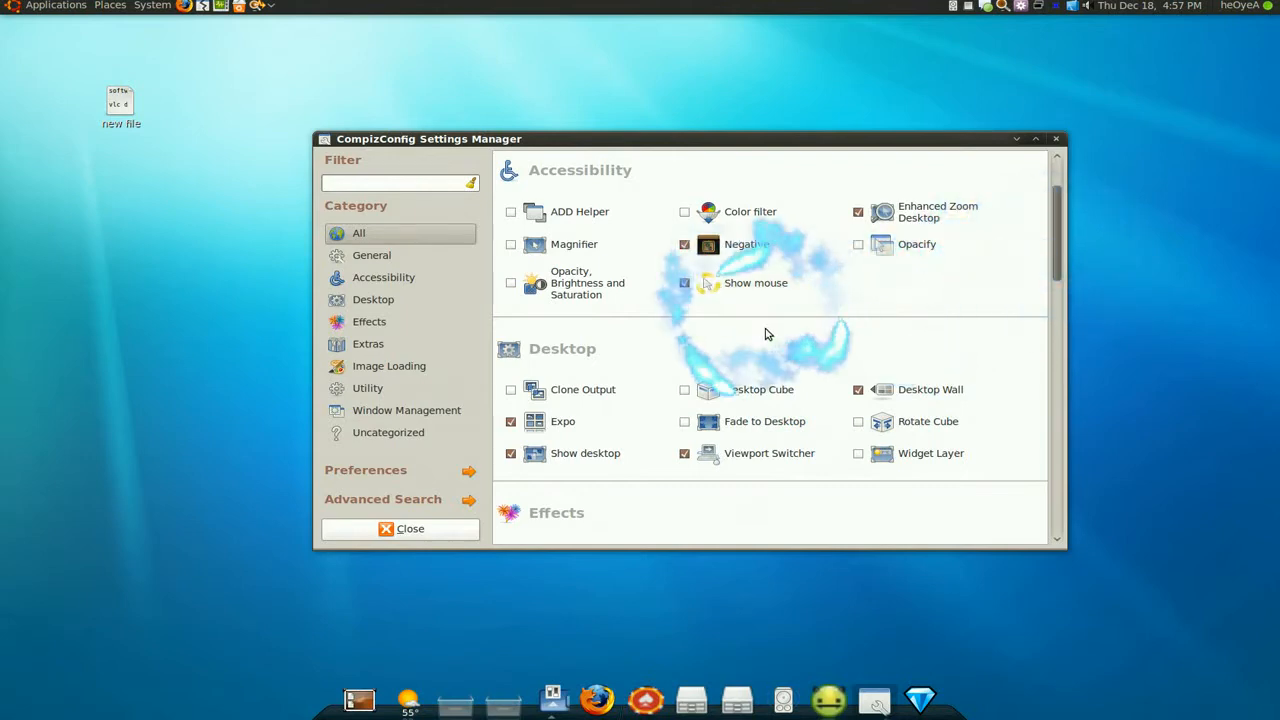
Keep the Dodge focus animation at duration 150 in Animations, then go back to all plugins.
scroll("down", 3)
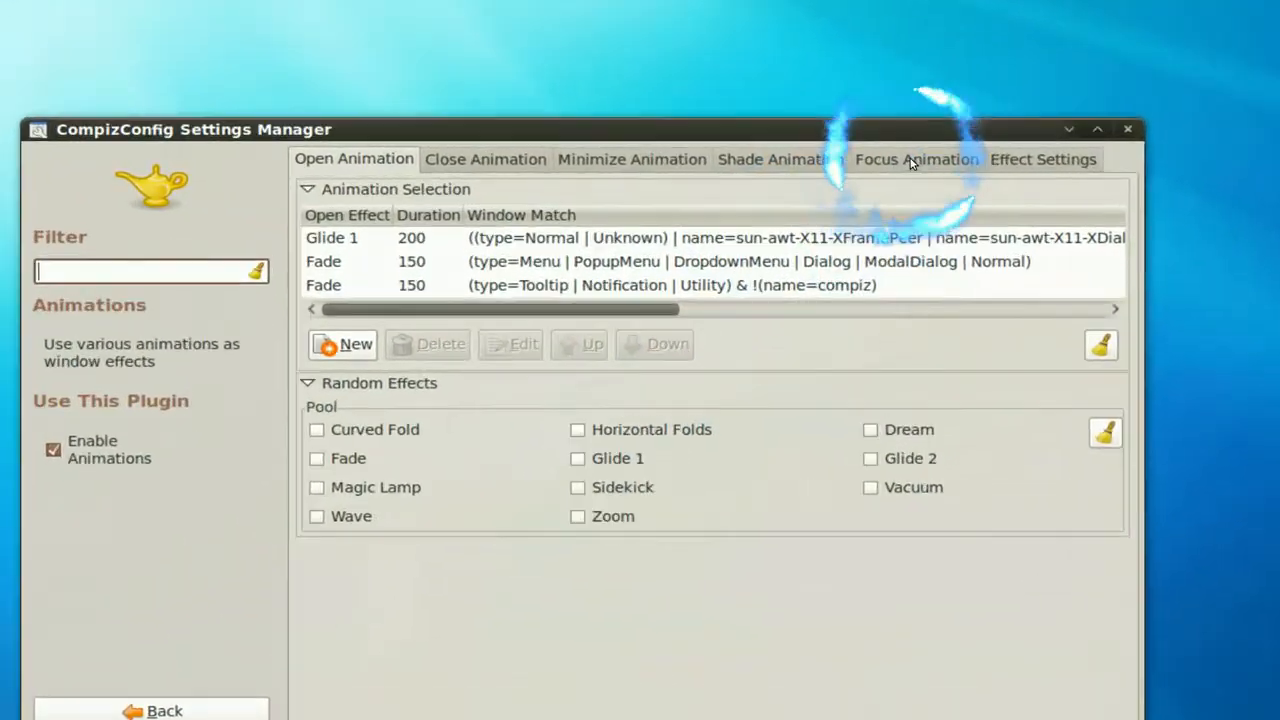
left_click(914, 159)
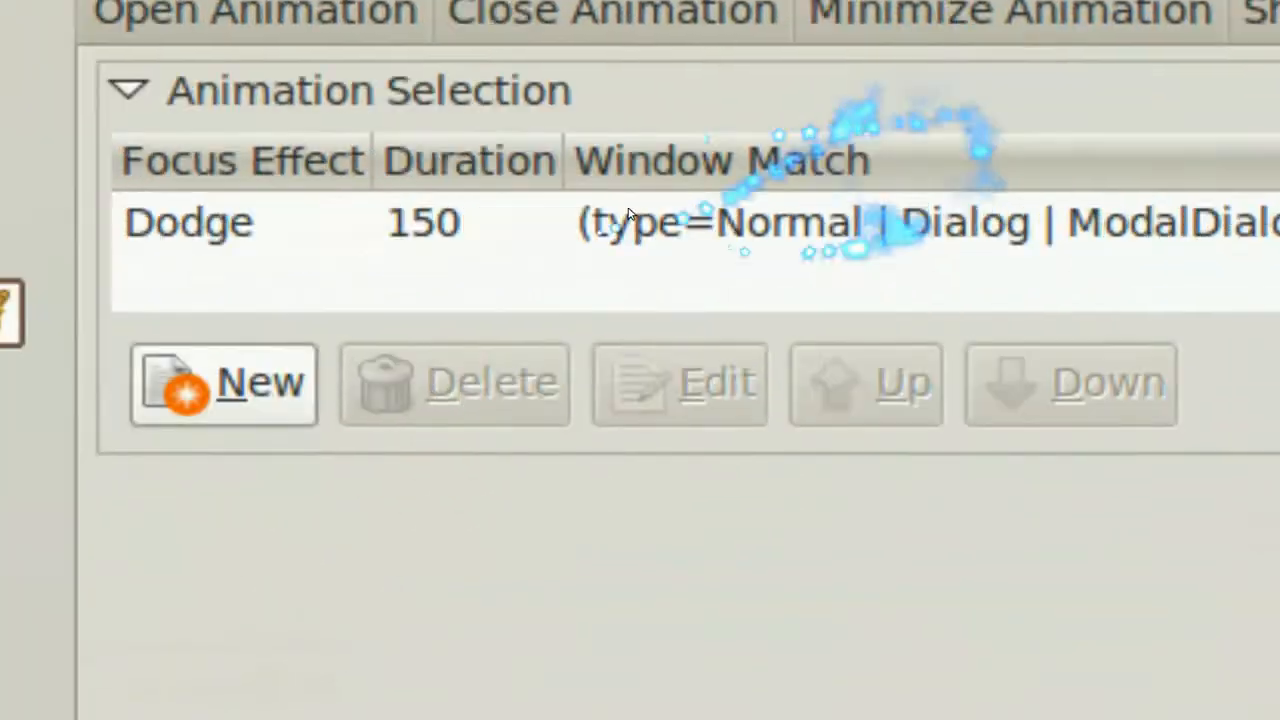
double_click(188, 222)
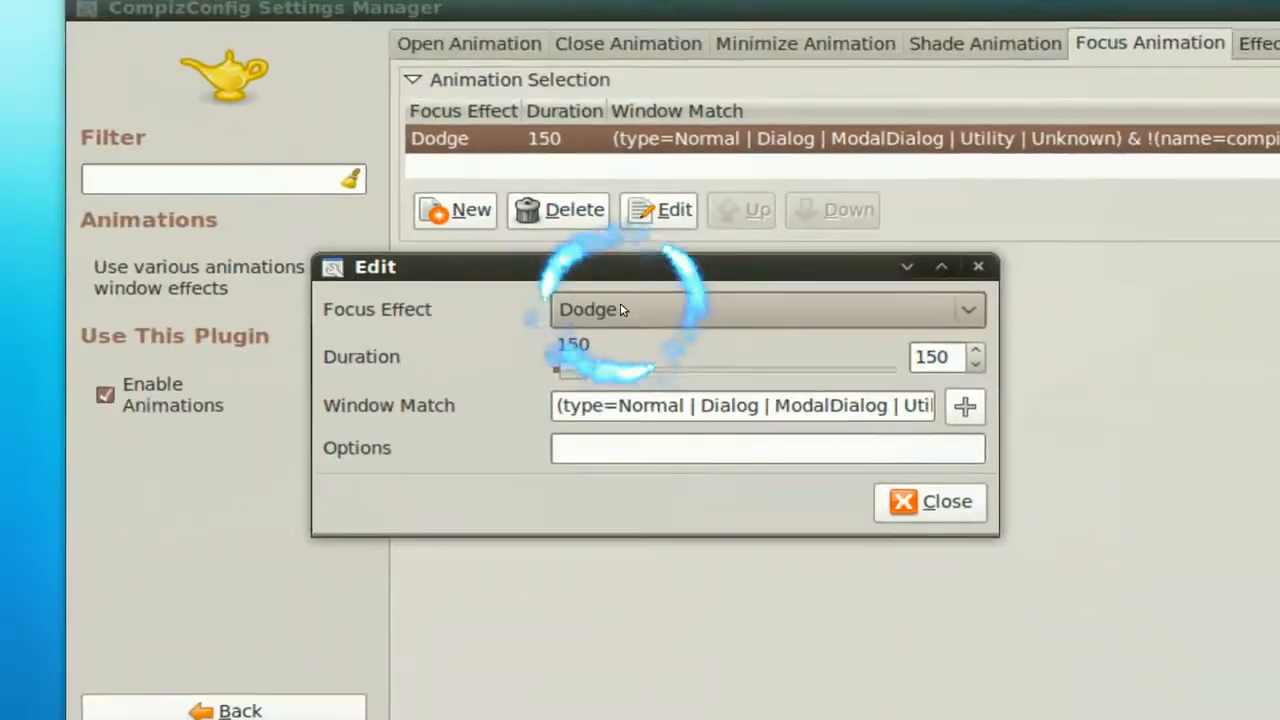
left_click(930, 501)
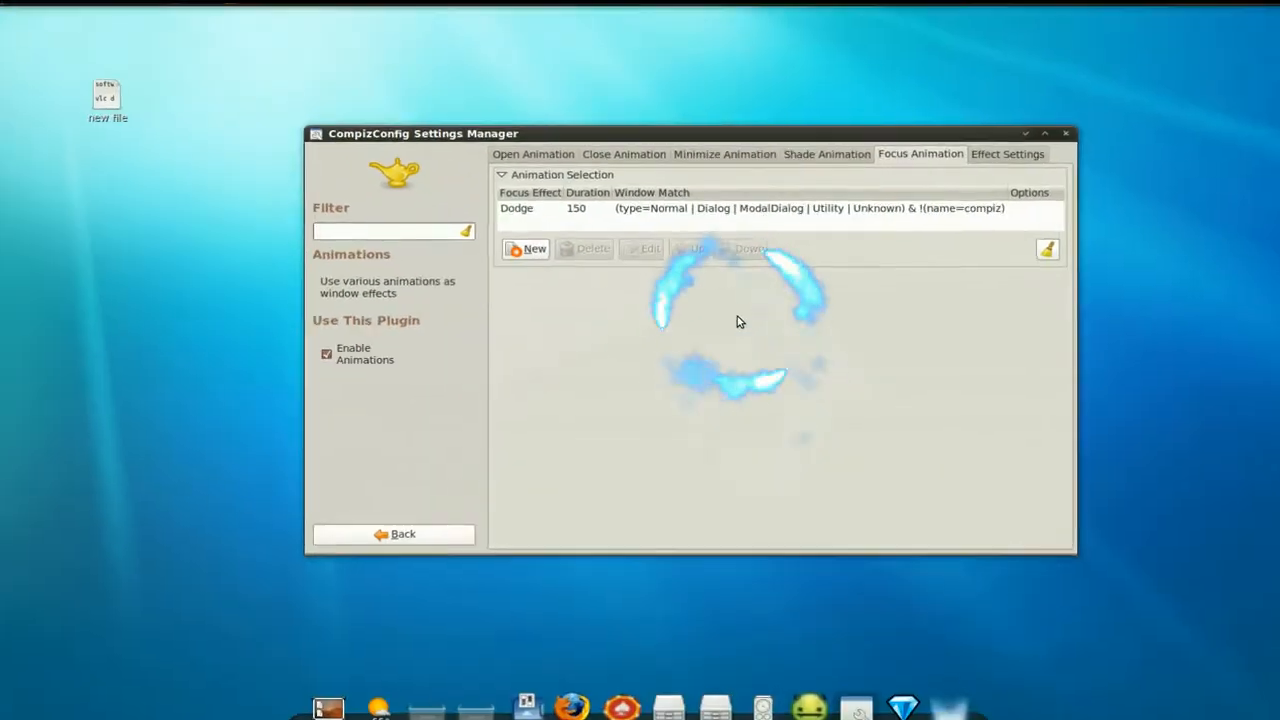
left_click(393, 533)
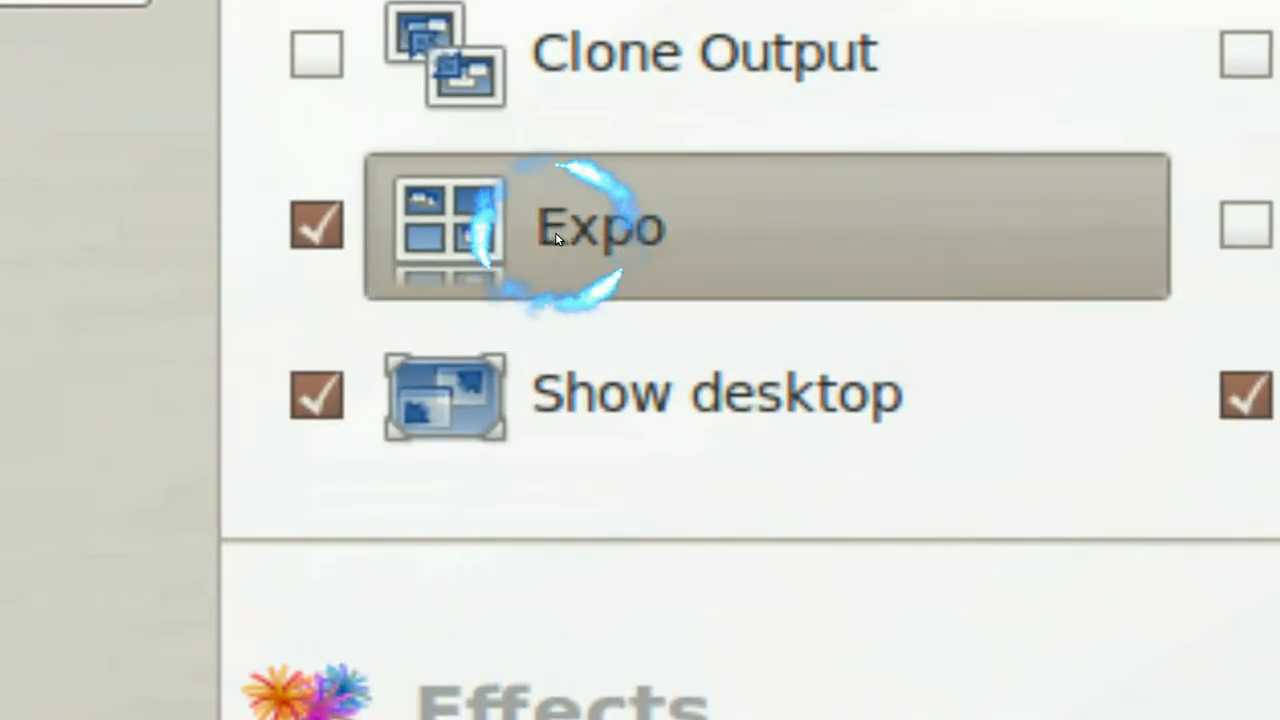
Set Expo's screen-edge trigger to the bottom-right corner and go back to the plugin list.
left_click(600, 225)
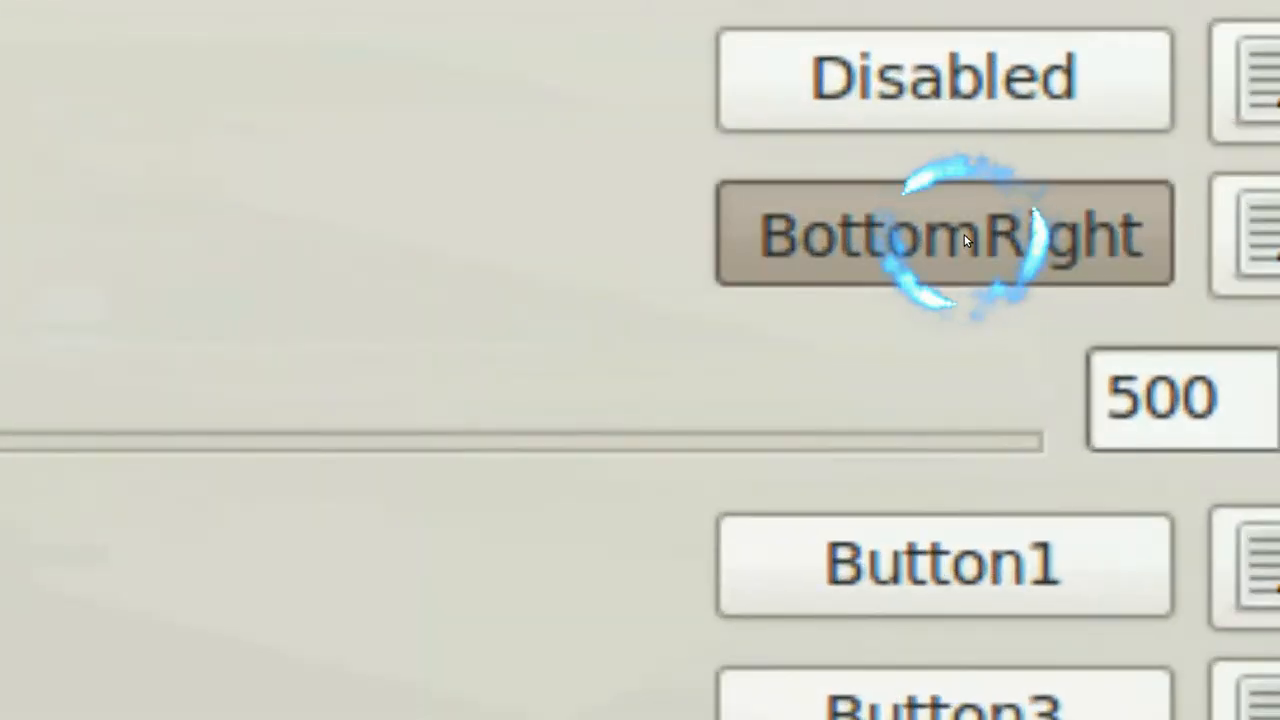
left_click(945, 235)
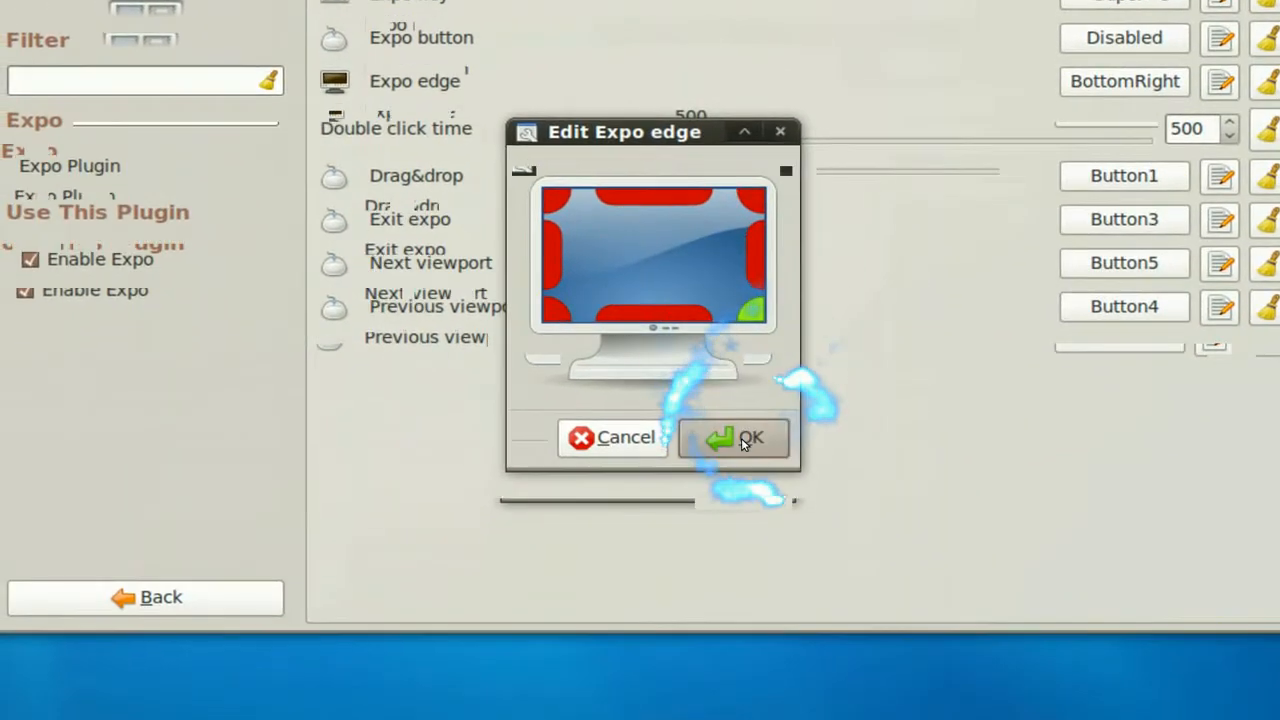
left_click(734, 438)
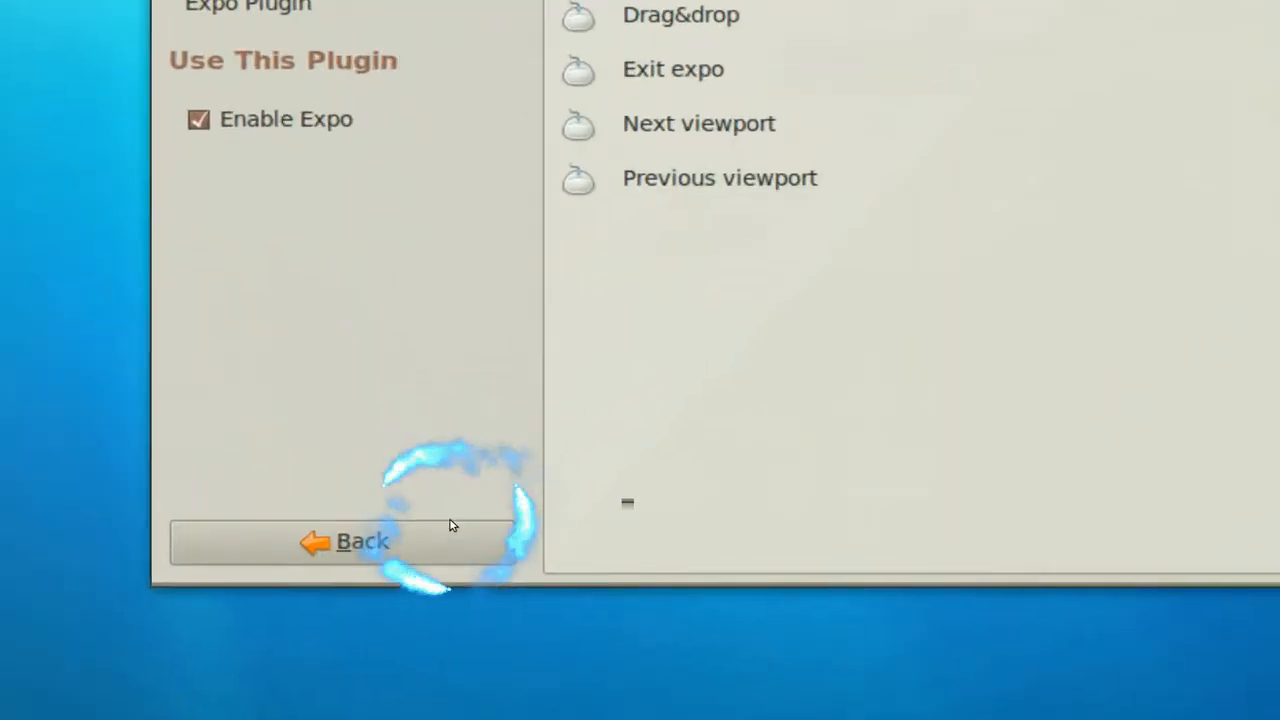
left_click(344, 540)
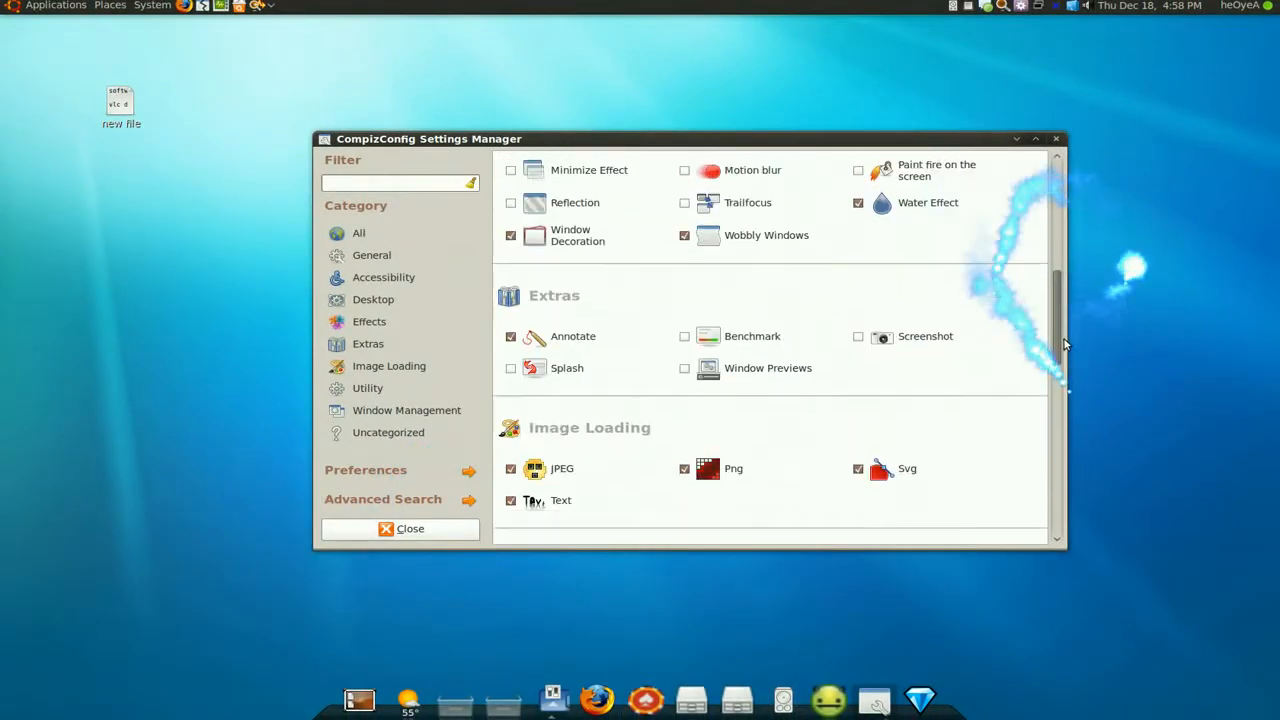
Bind Scale's 'Initiate Window Picker For All Windows' to the top-right screen corner.
scroll("down", 3)
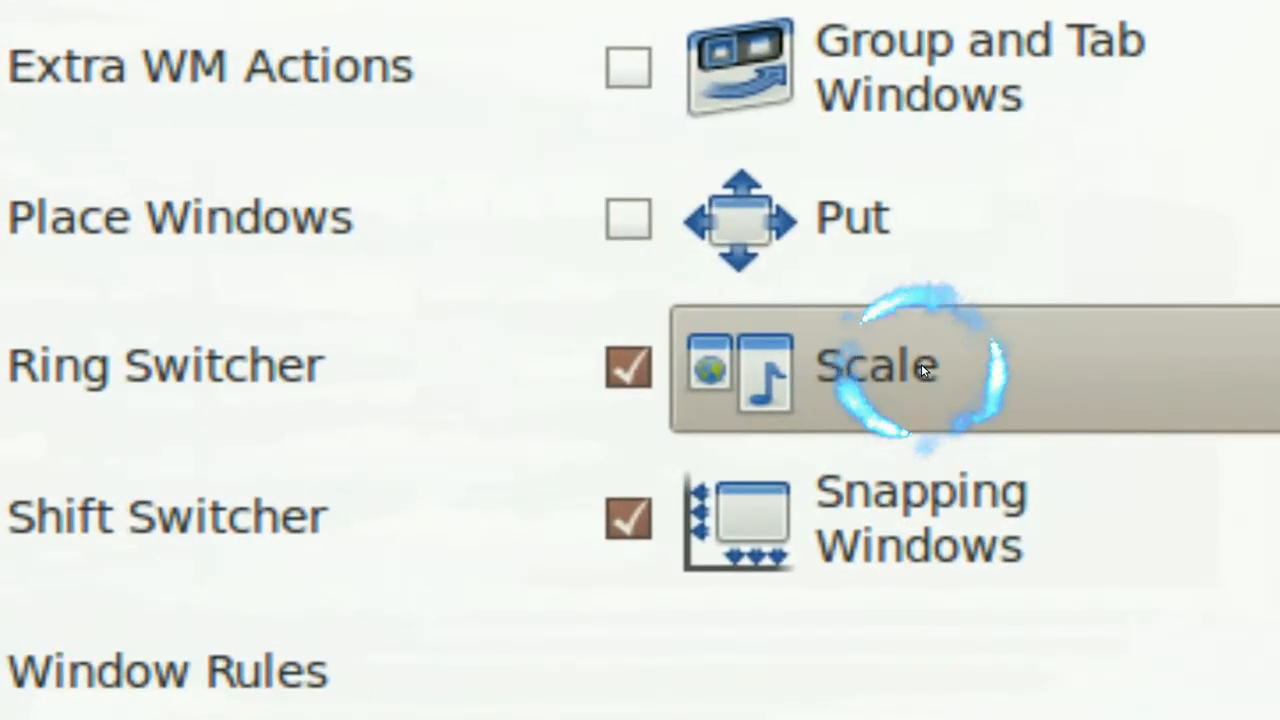
left_click(873, 365)
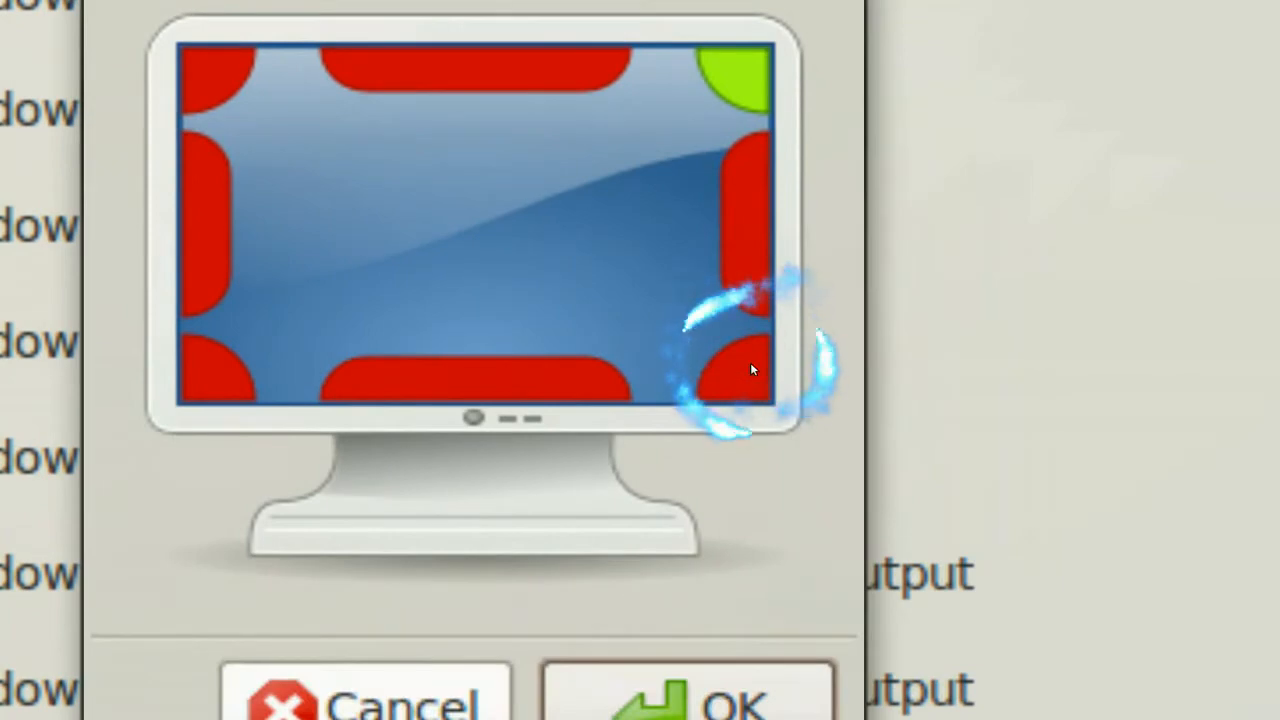
mouse_move(752, 370)
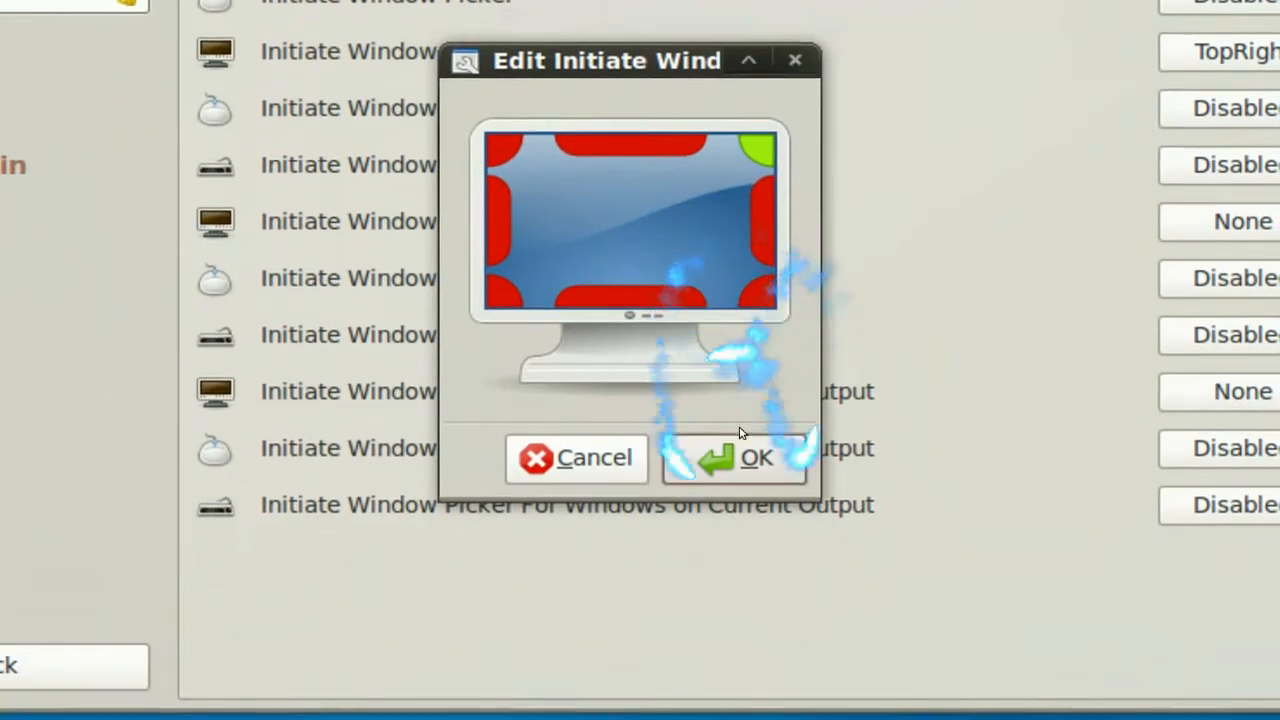
left_click(735, 458)
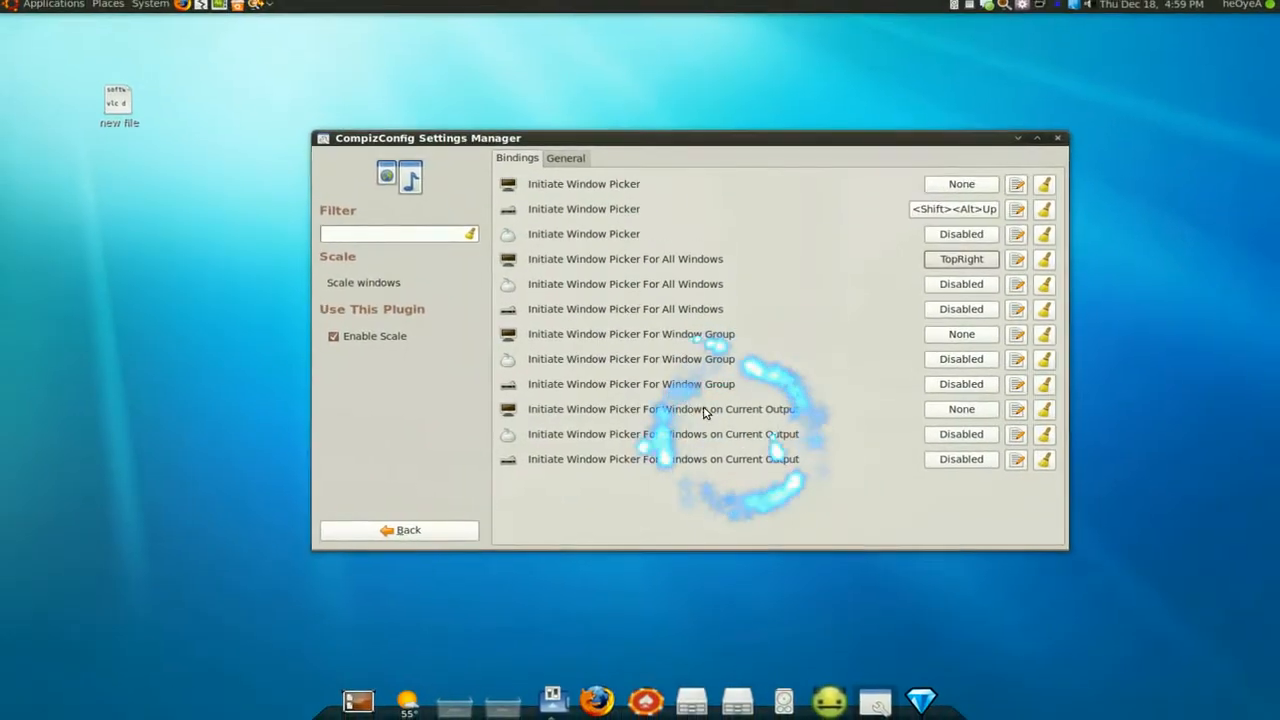
Set Show desktop's Movement Direction to 'To Corners' in Misc. Options.
left_click(398, 529)
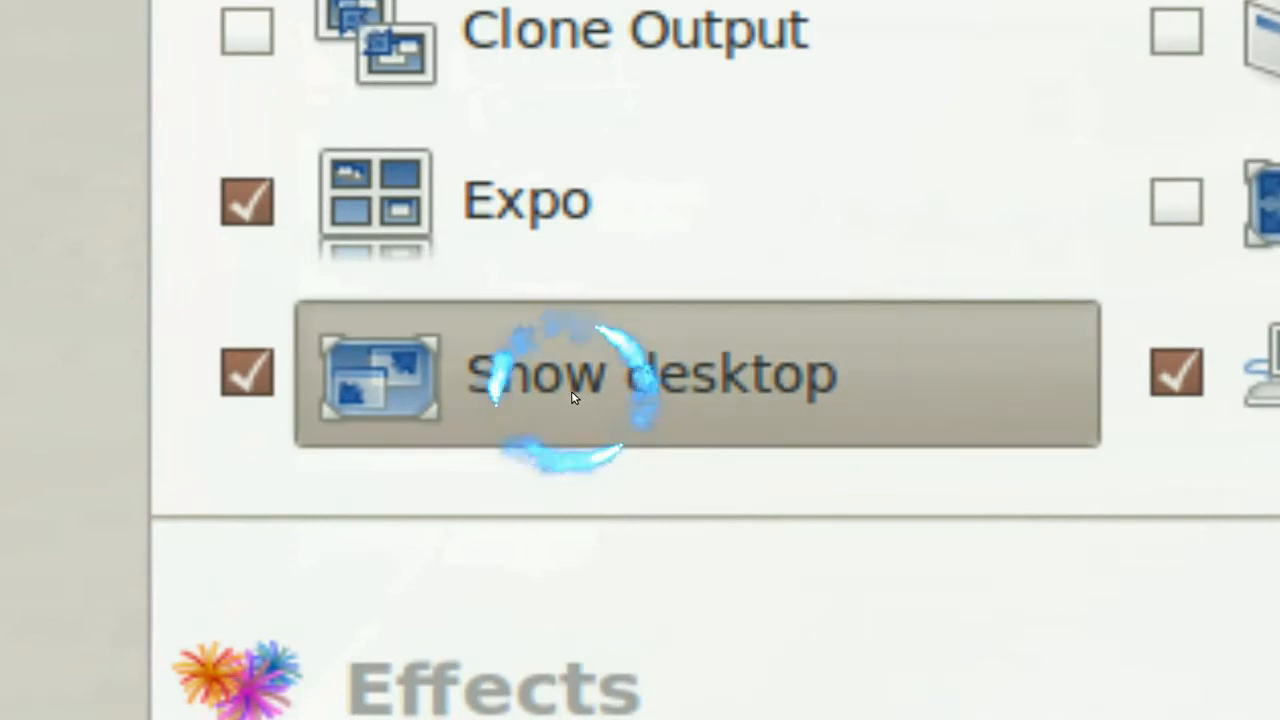
left_click(650, 375)
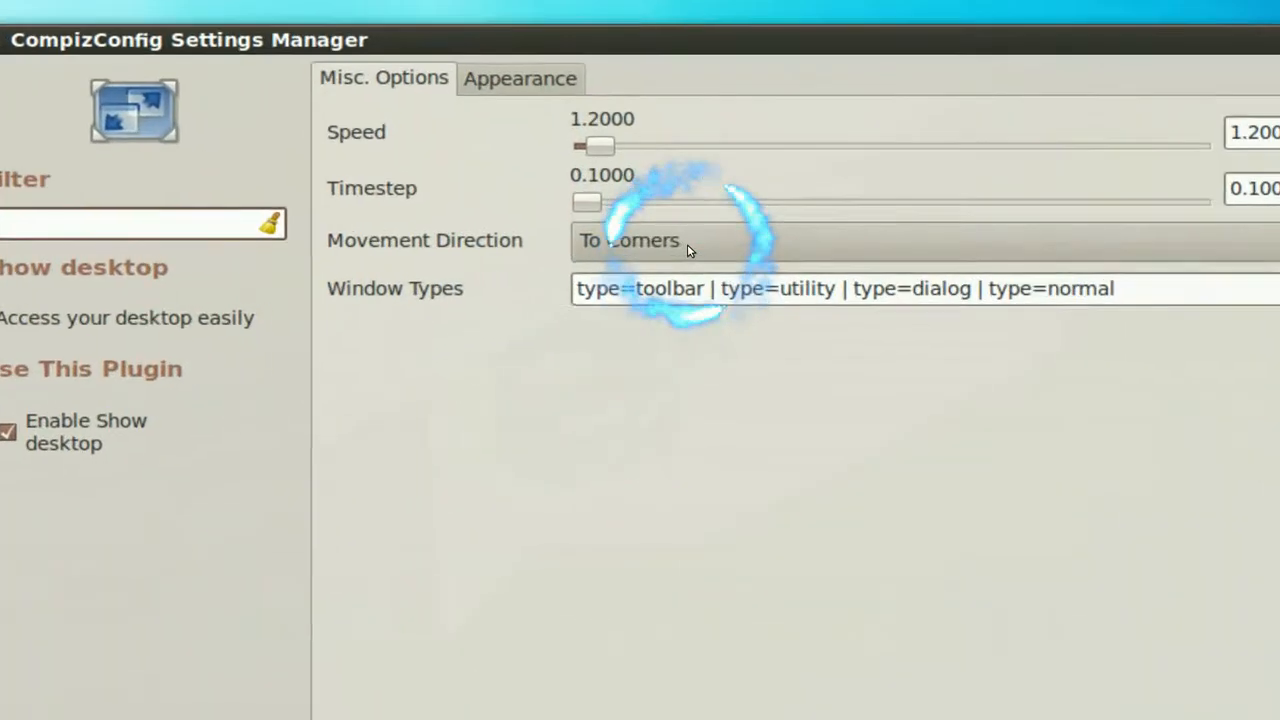
left_click(628, 240)
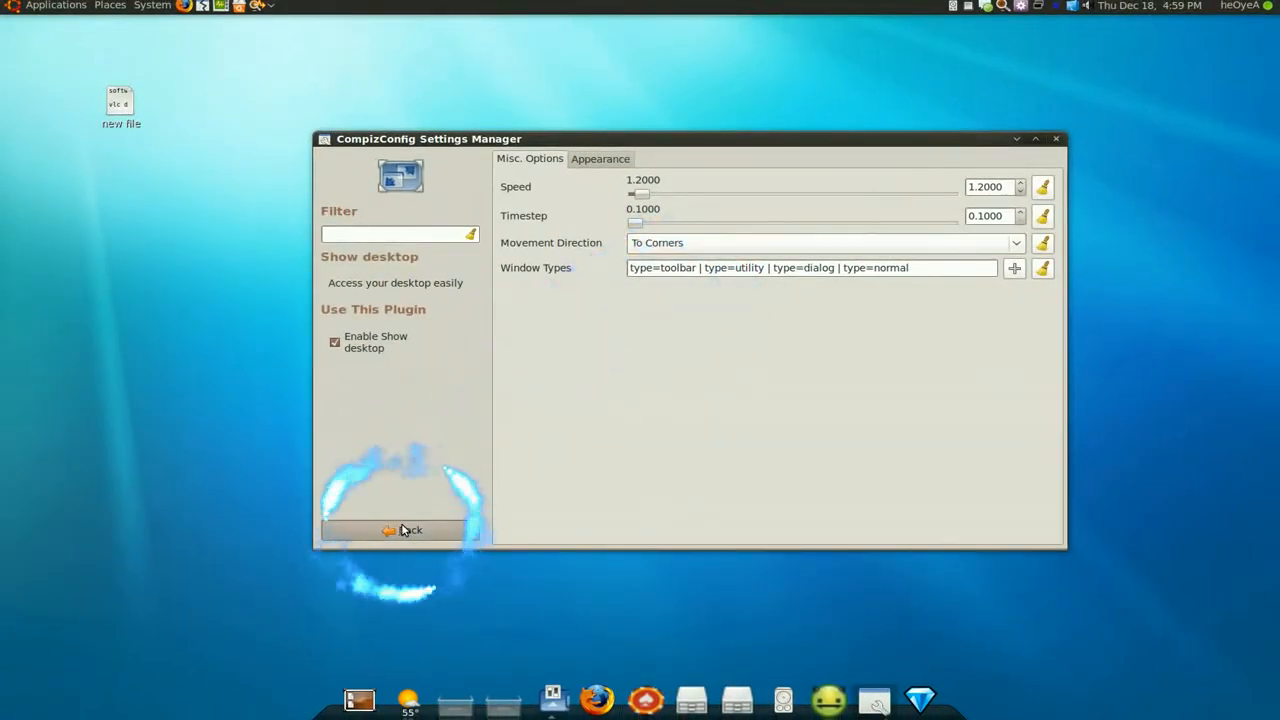
Filter the plugin list to the General category and open General Options.
left_click(405, 530)
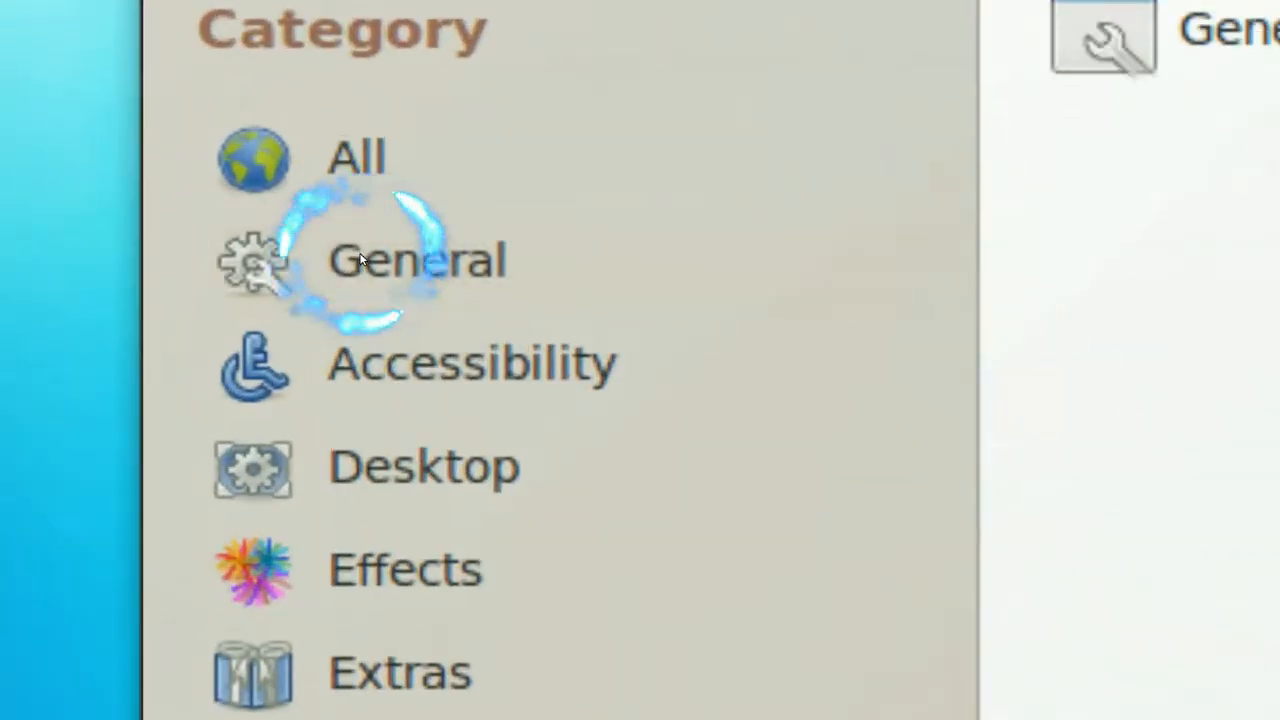
left_click(415, 260)
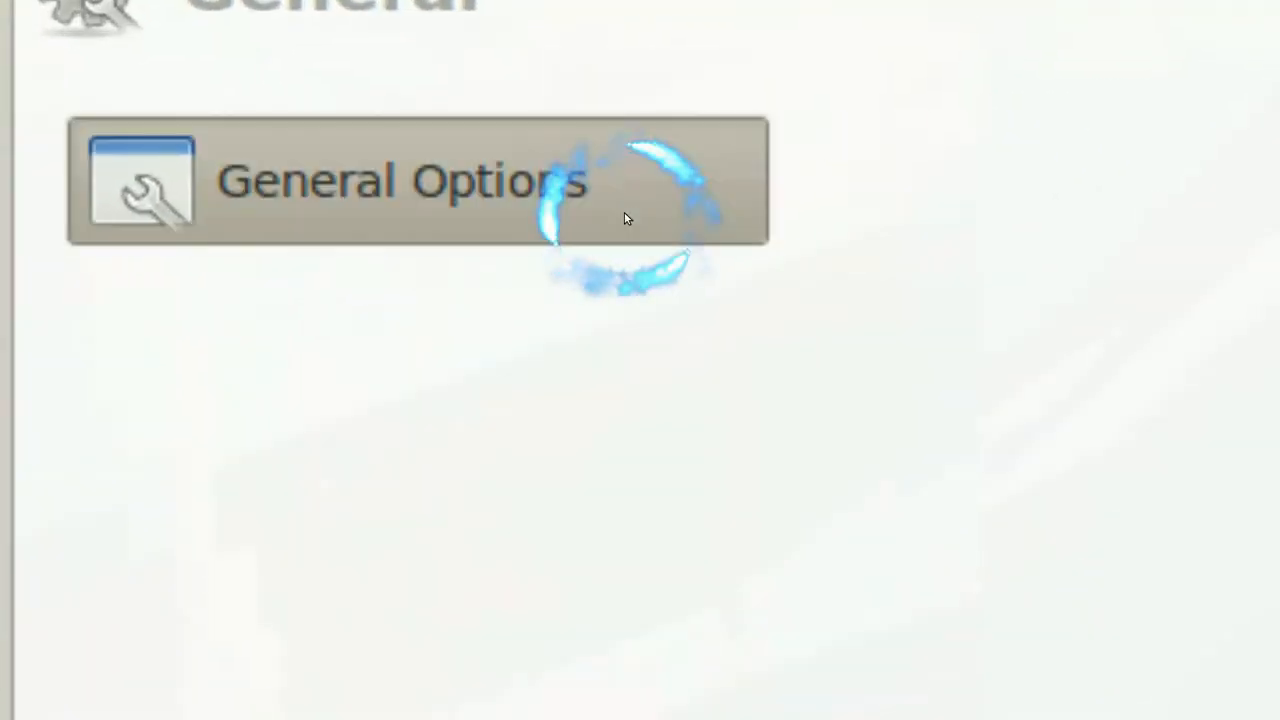
left_click(400, 180)
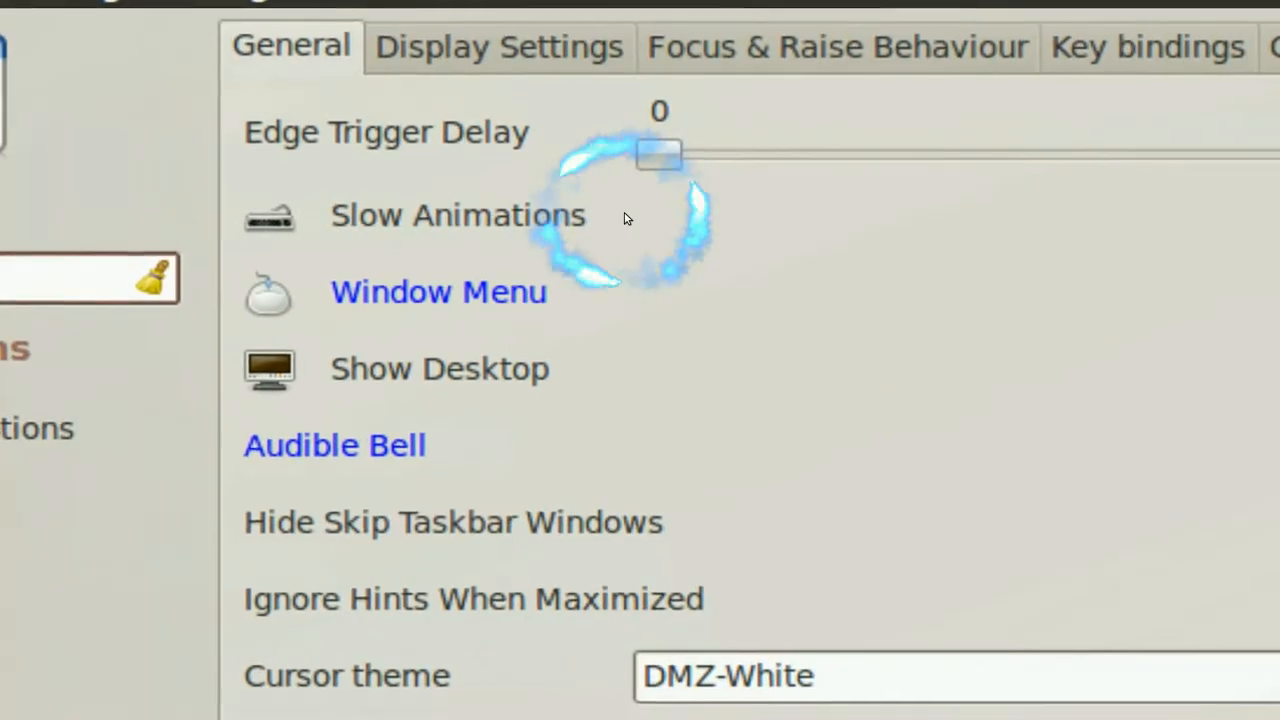
scroll("down", 3)
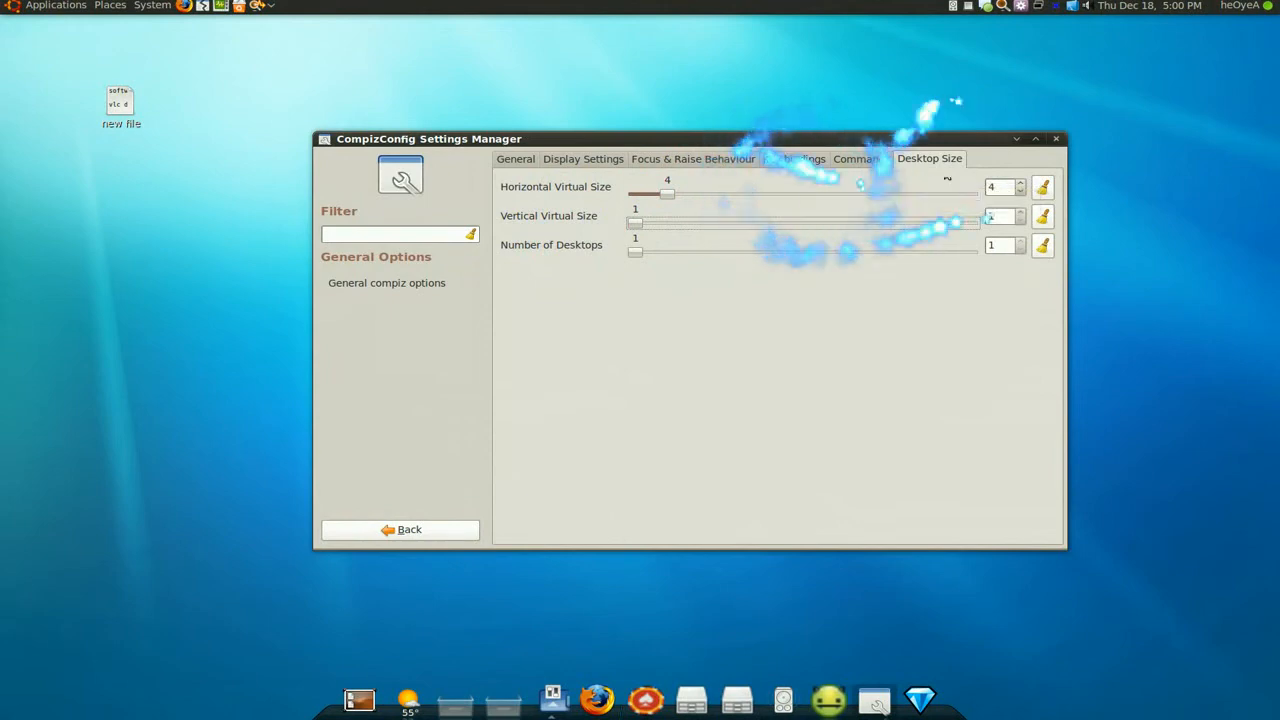
mouse_move(1017, 138)
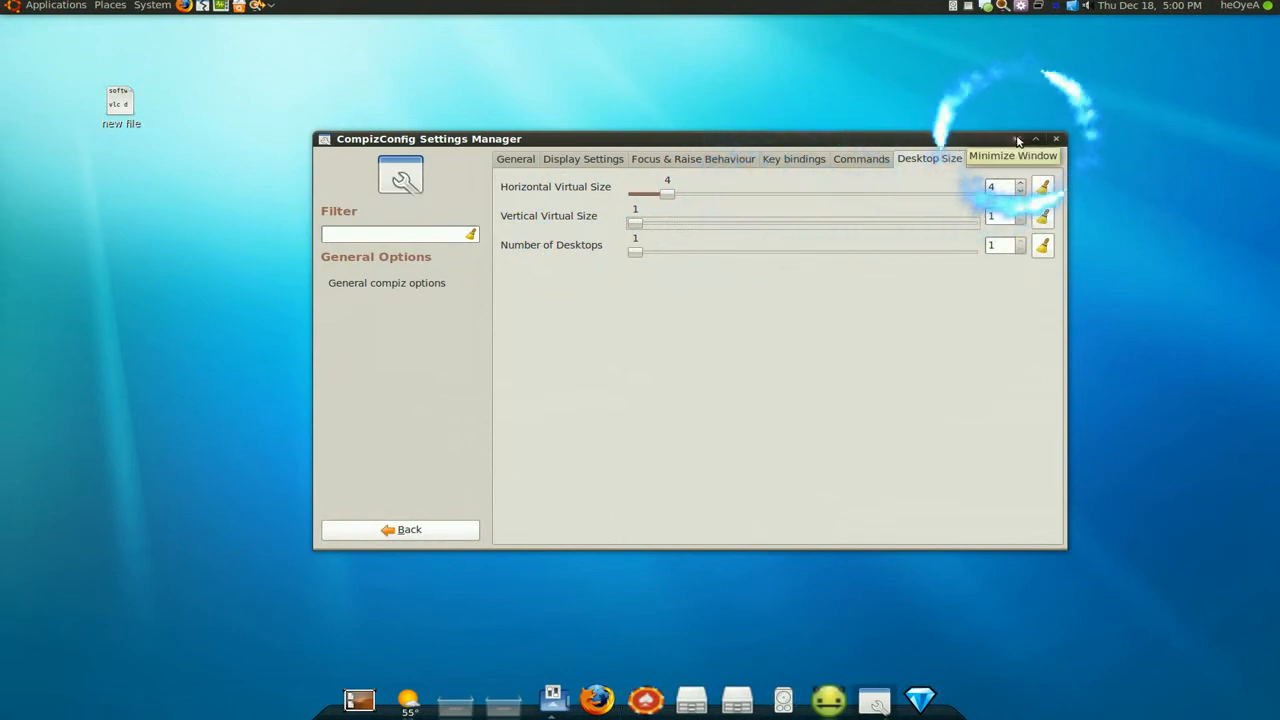
Minimize the CompizConfig Settings Manager window to reveal the desktop.
left_click(1056, 138)
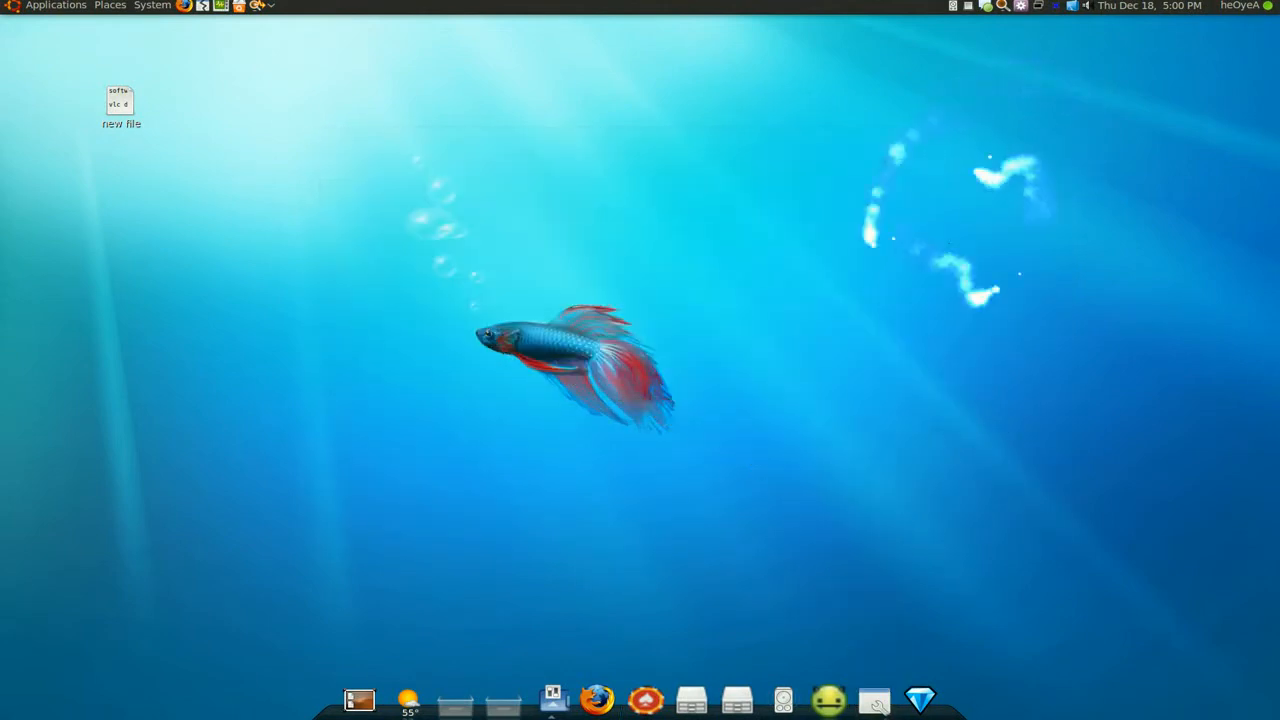